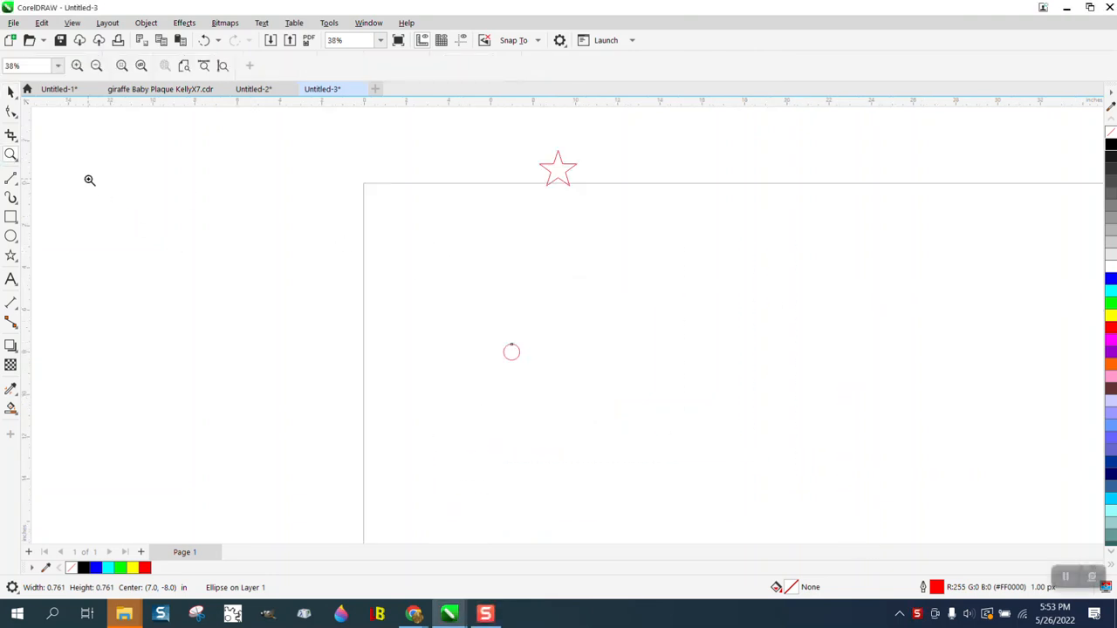
Drag the red outline star down from above the page to just above the small circle
left_click(512, 352)
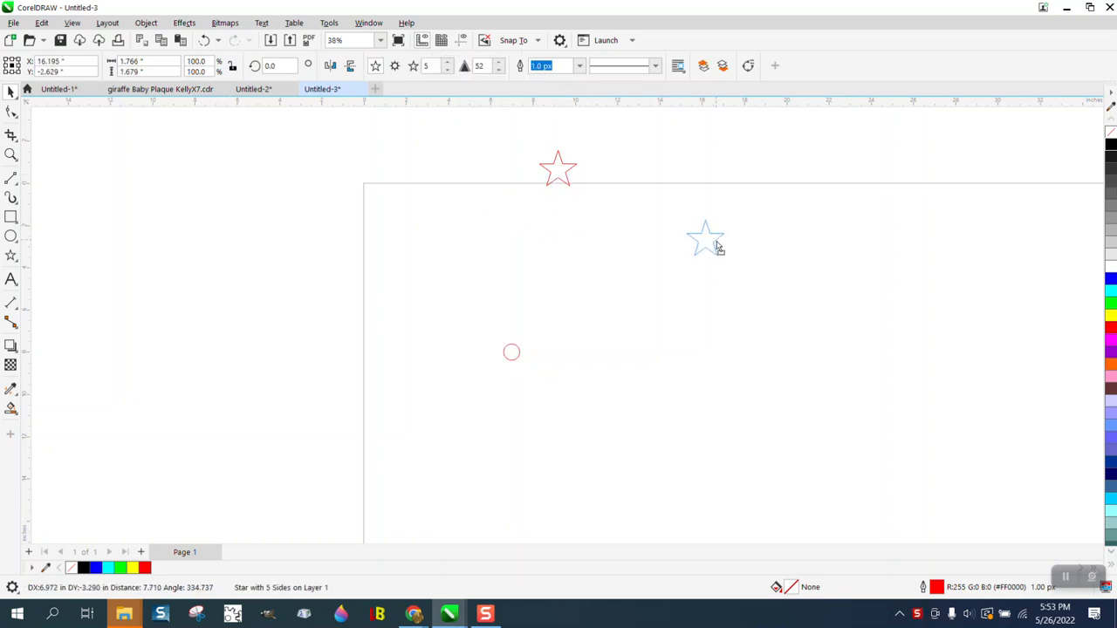
left_click_drag(705, 240, 652, 279)
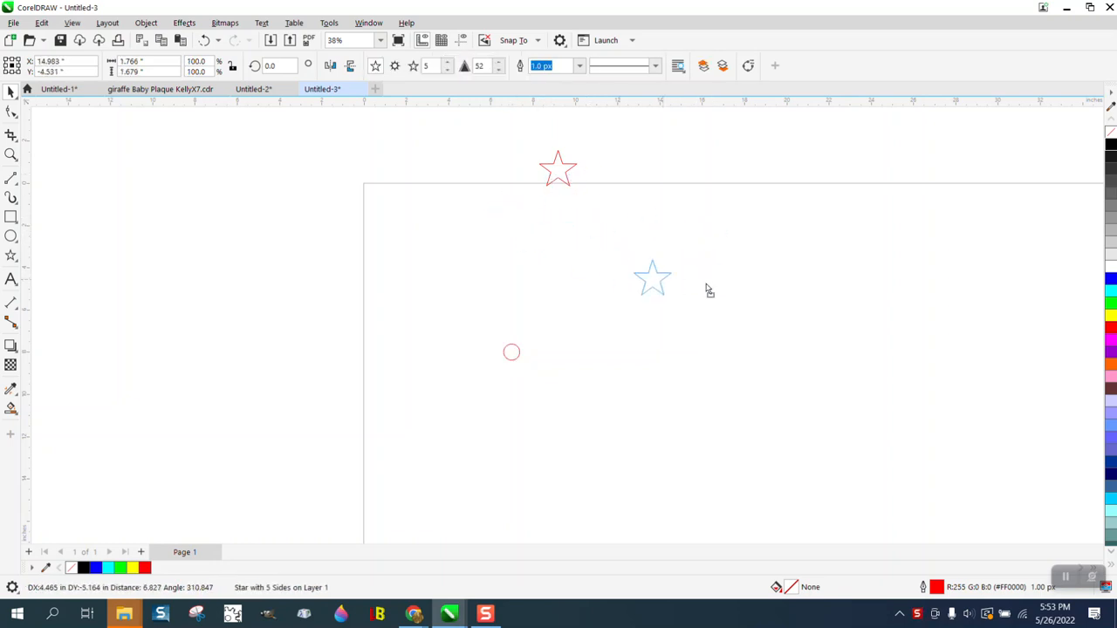
left_click_drag(652, 277, 507, 219)
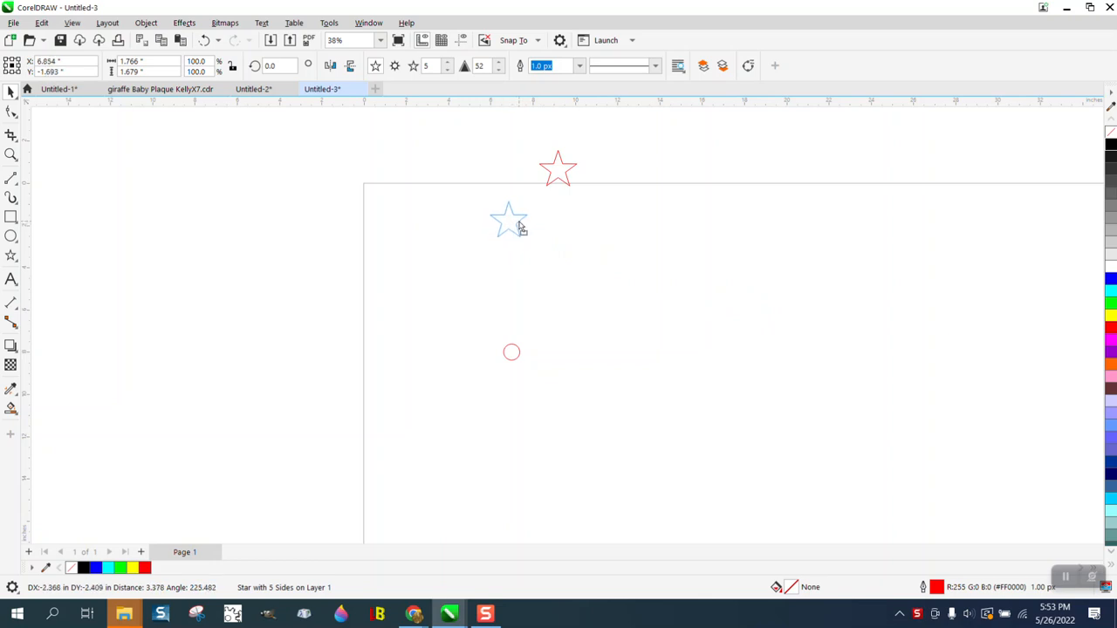
left_click(511, 221)
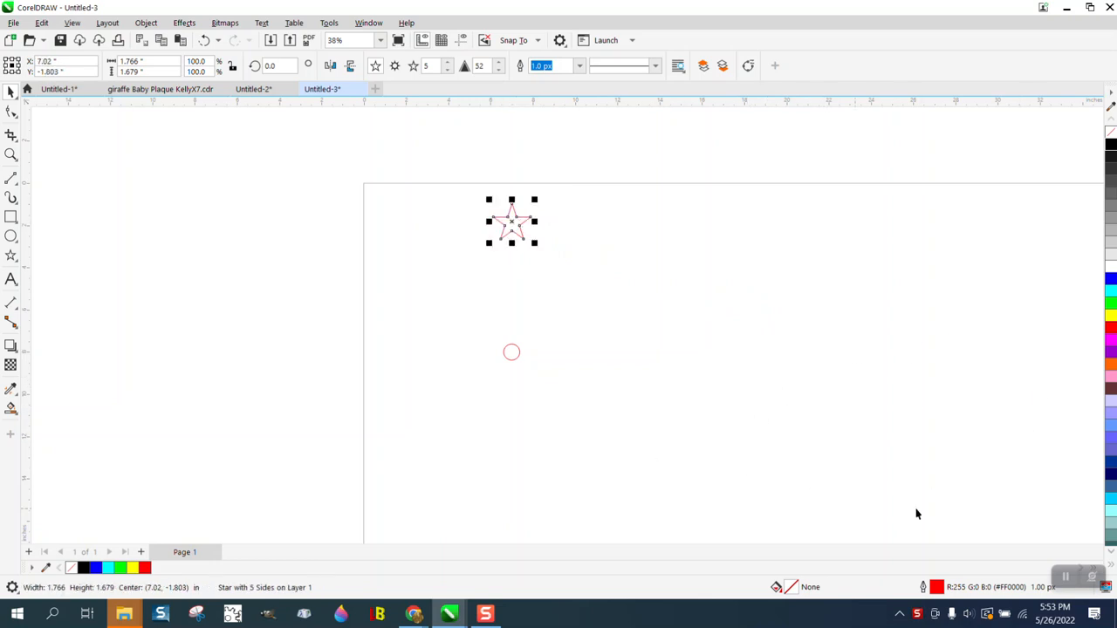
mouse_move(567, 276)
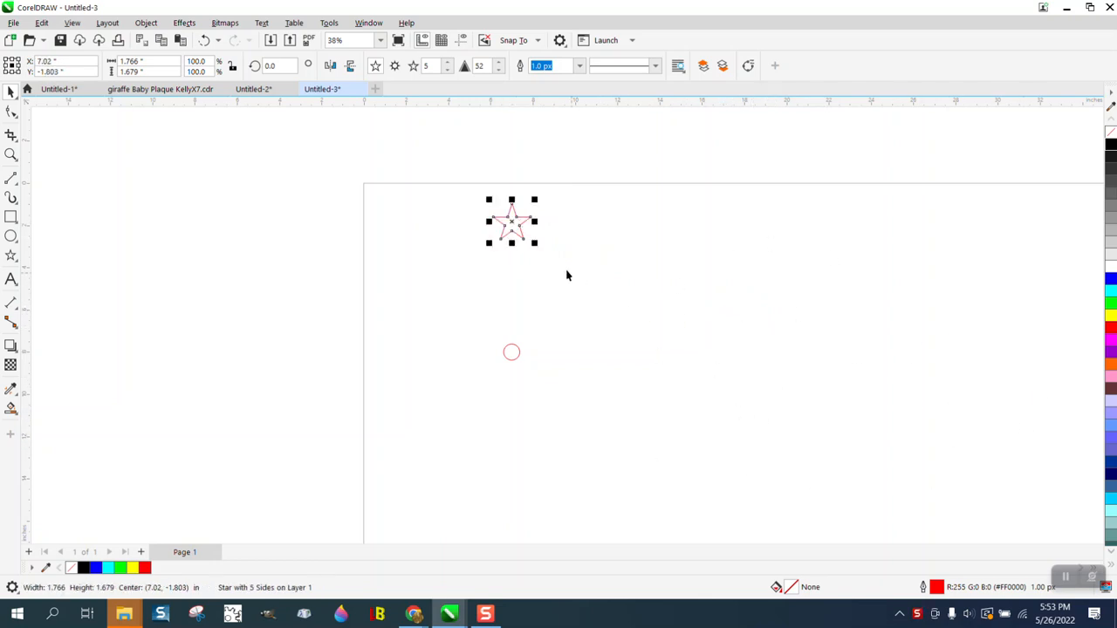
left_click(512, 221)
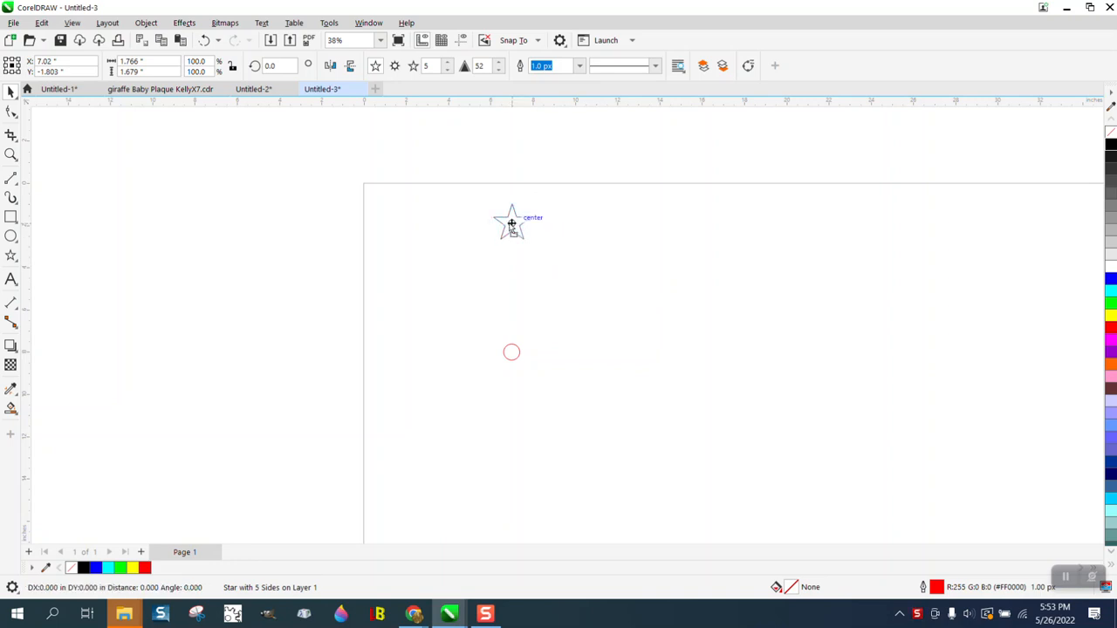
left_click(511, 223)
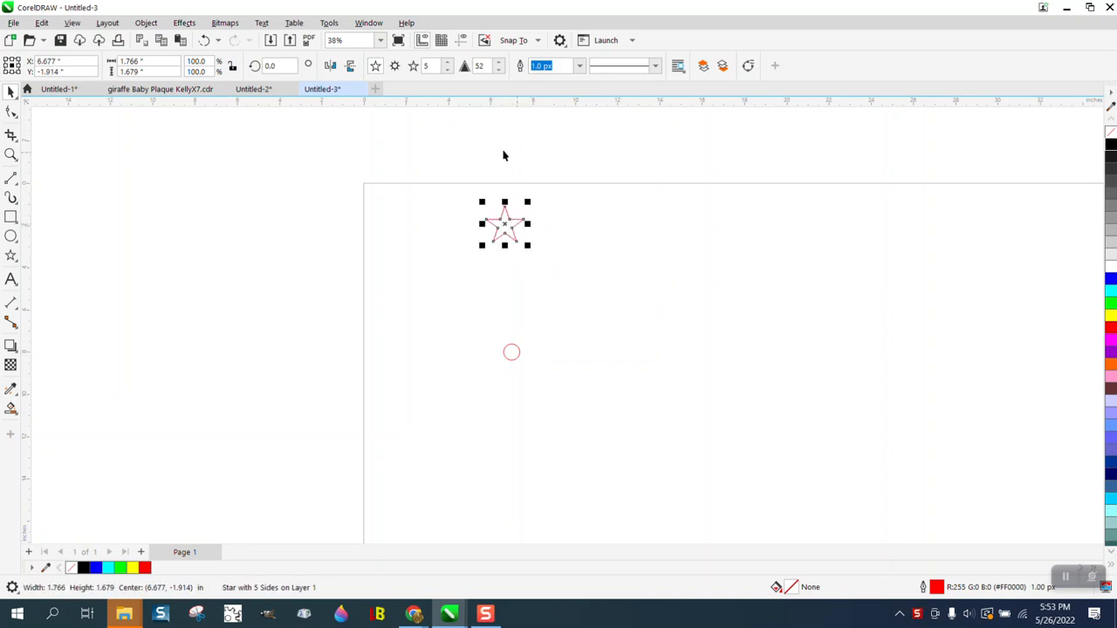
mouse_move(434, 223)
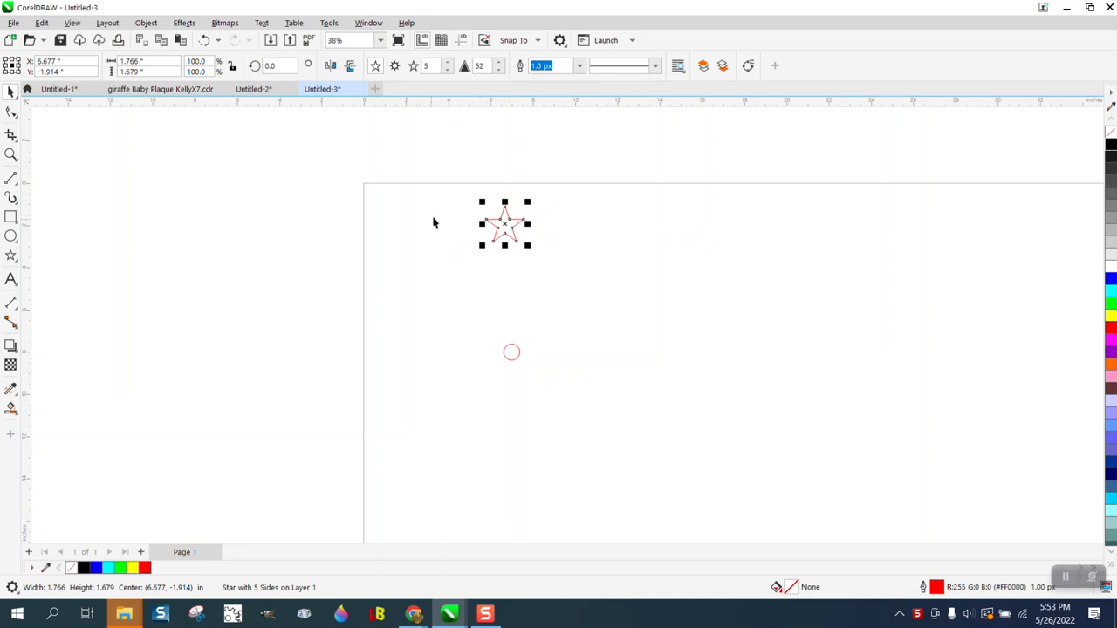
Select the star and circle, aligning the star above the circle's center at X 7.0
left_click_drag(505, 225, 510, 220)
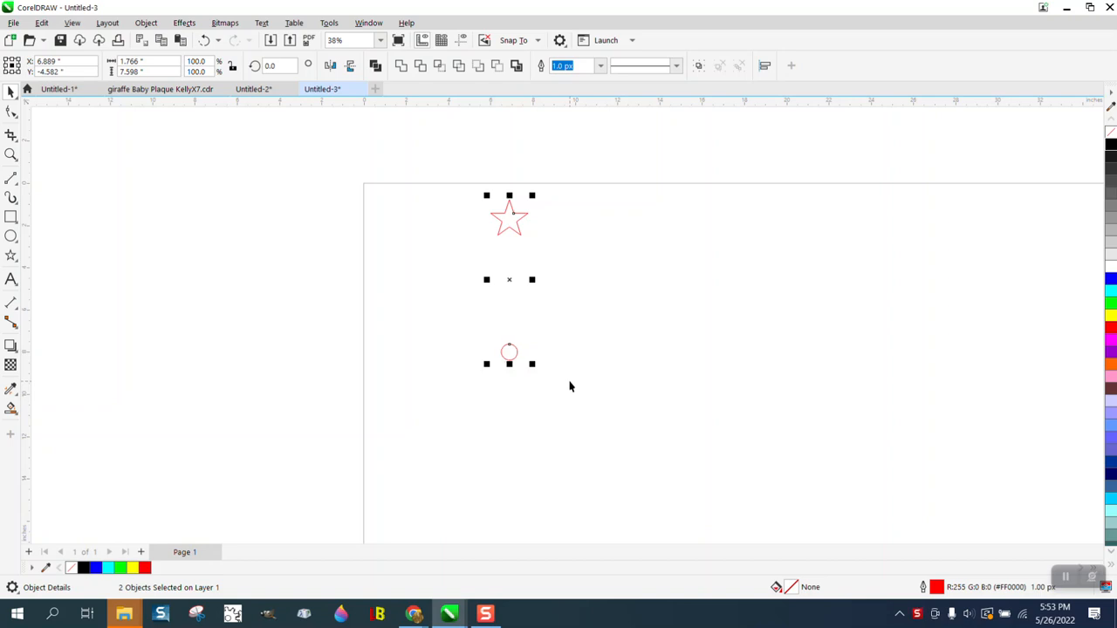
mouse_move(550, 152)
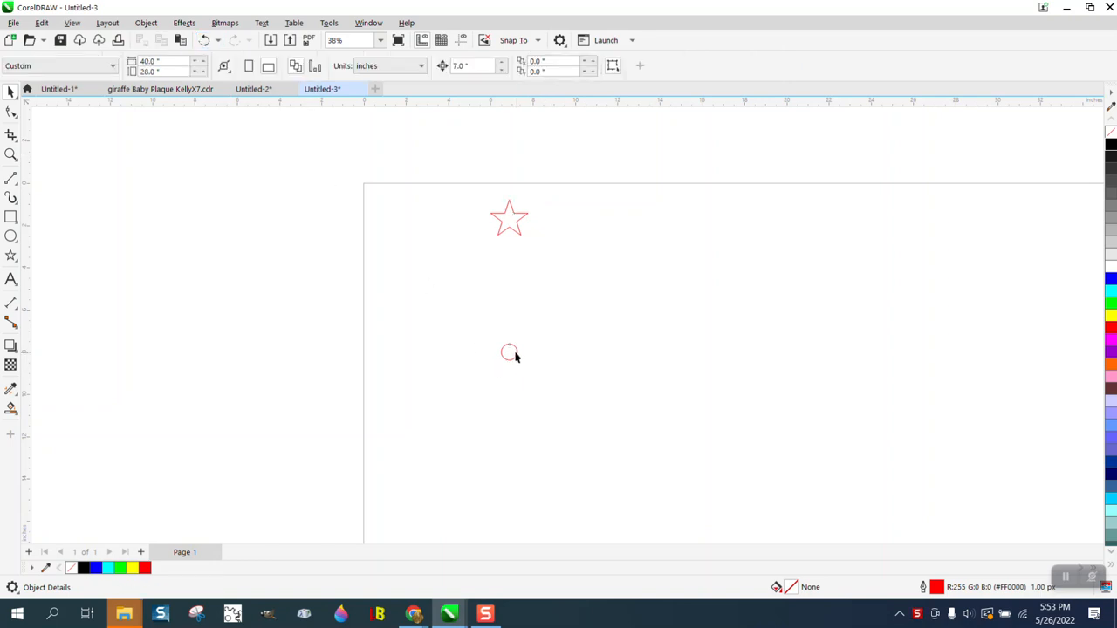
left_click(508, 351)
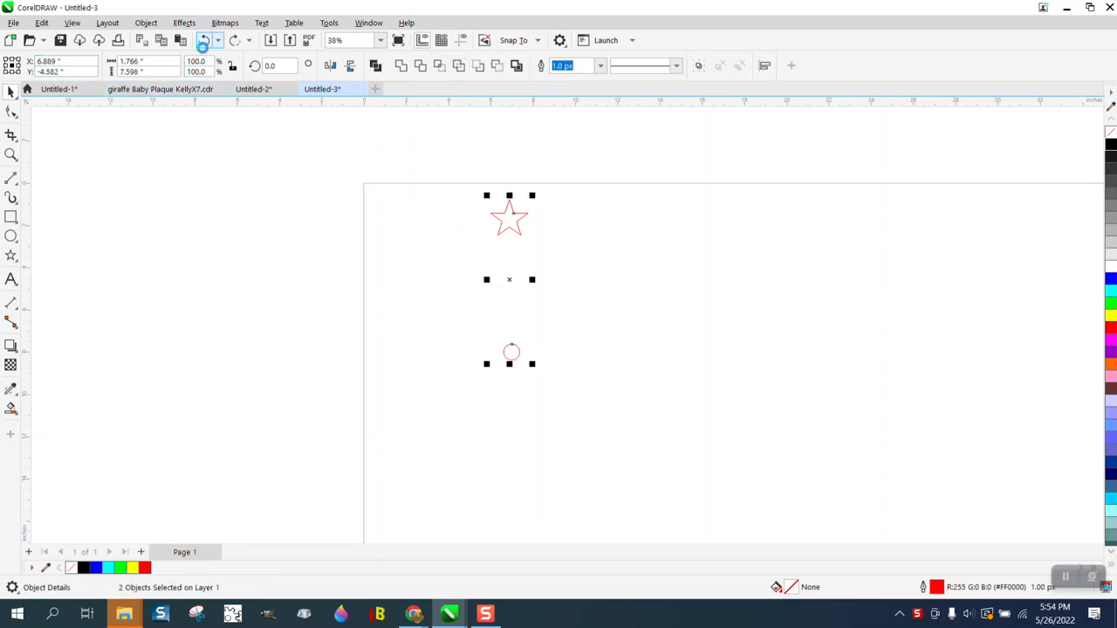
left_click(508, 216)
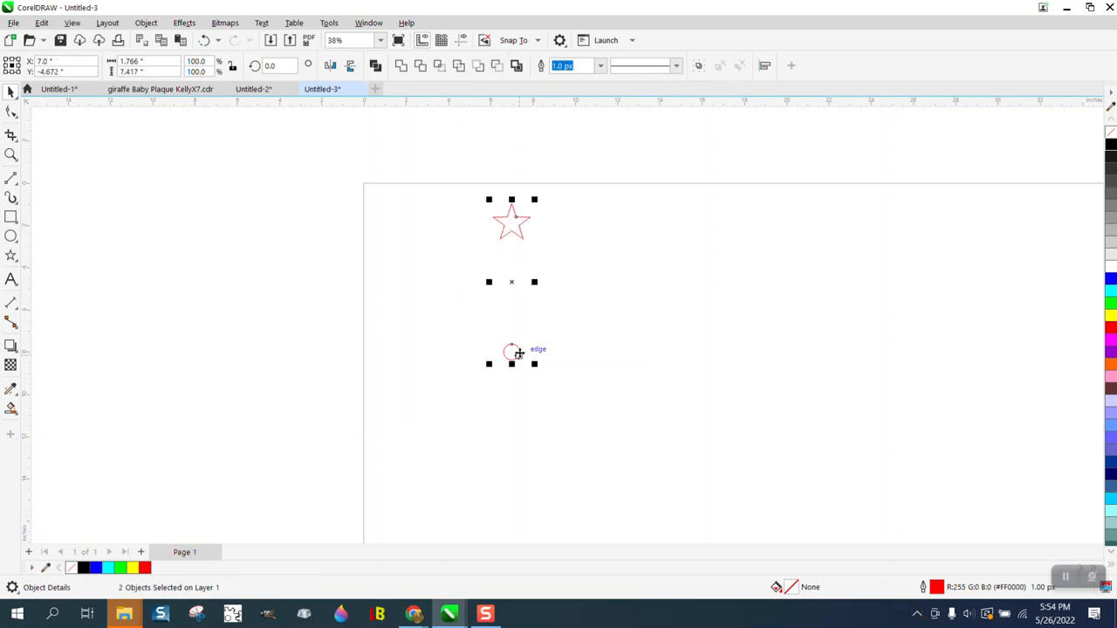
mouse_move(512, 340)
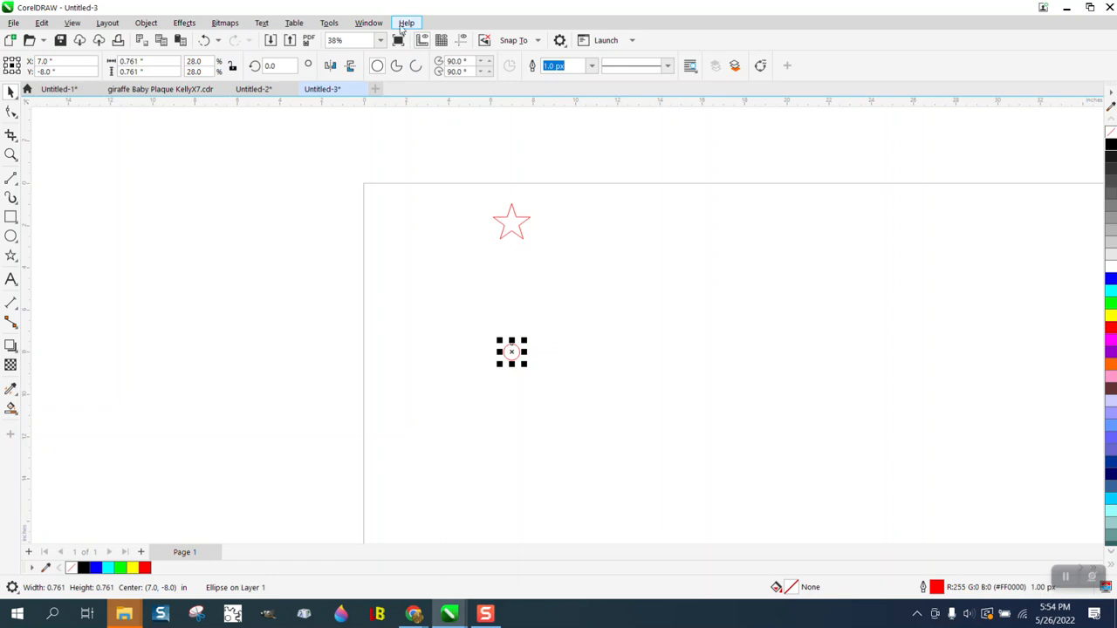
Rotate 16 star copies at 22.5° around center X 7.0, Y -8.0, then check the top overlap
left_click(368, 23)
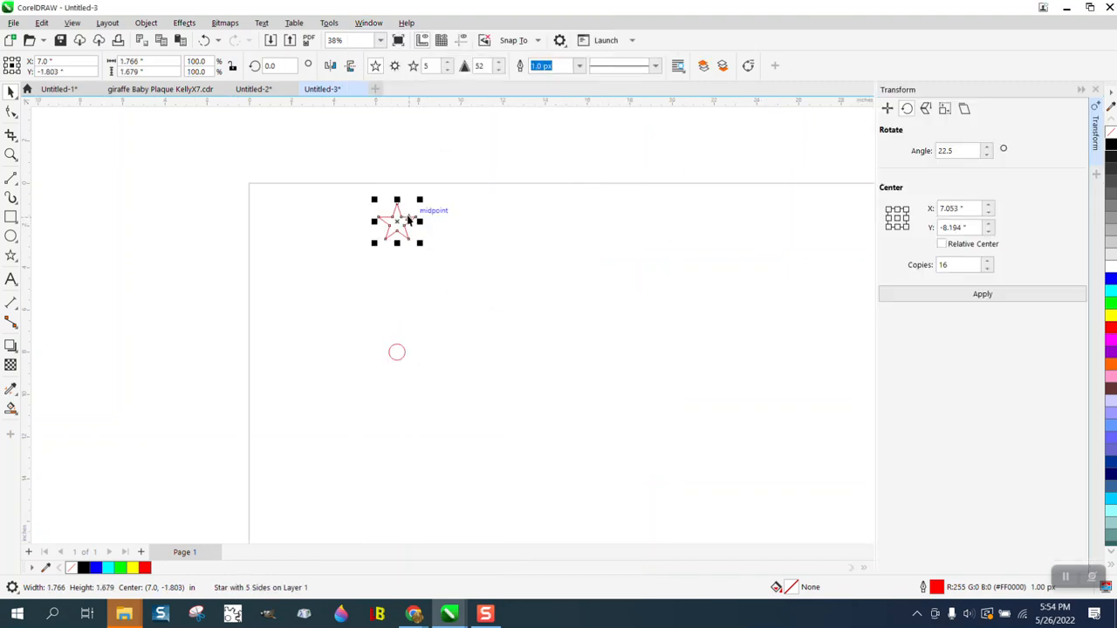
left_click(955, 208)
type("-8")
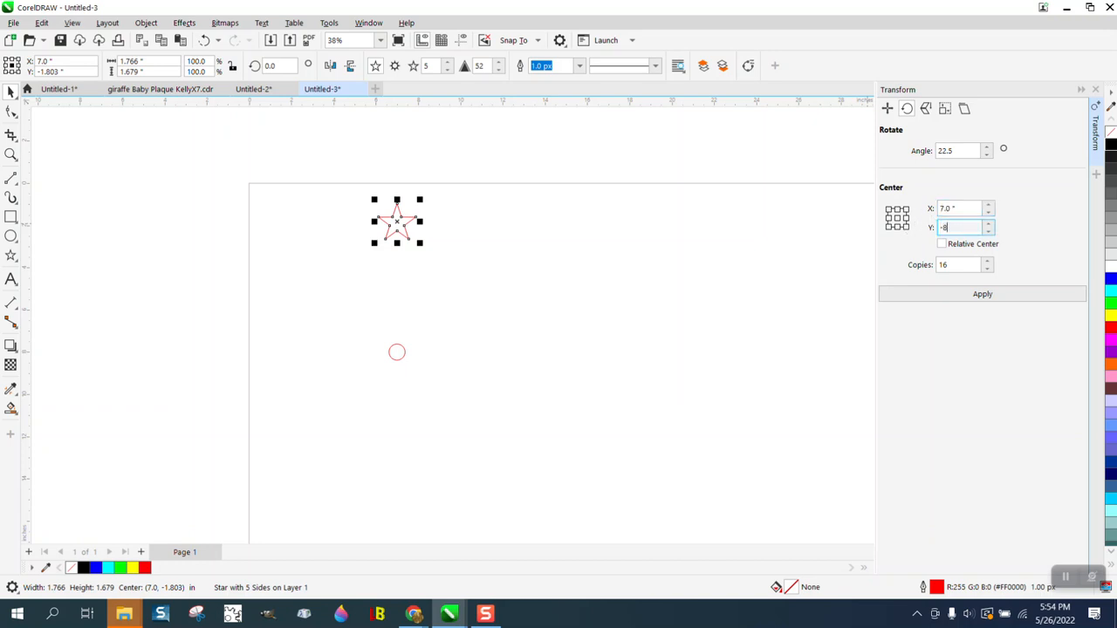
left_click(982, 293)
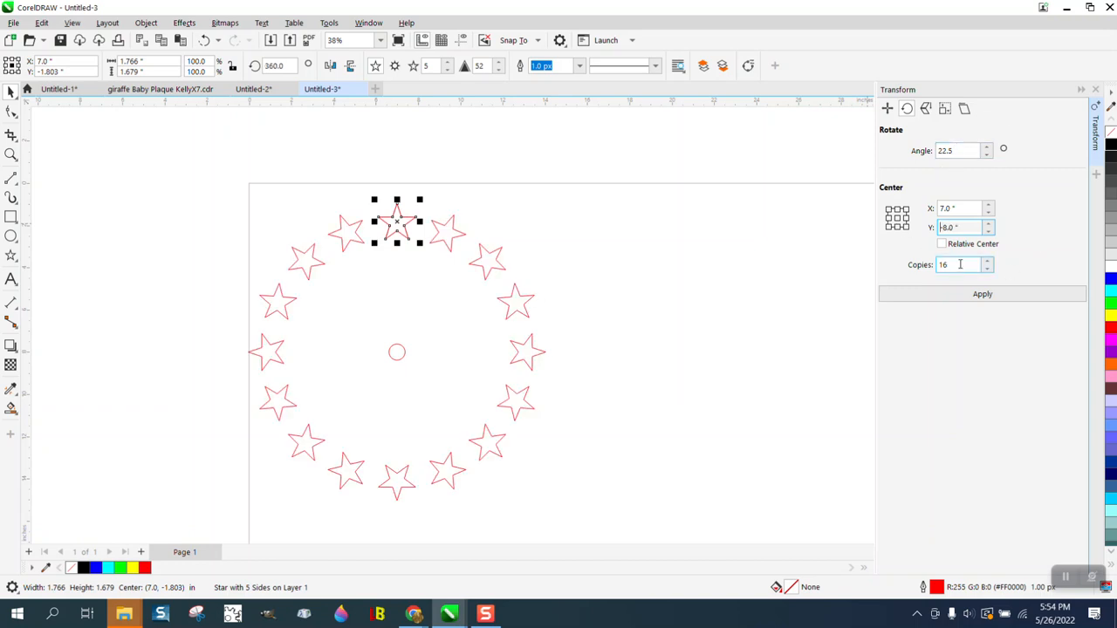
left_click_drag(397, 221, 417, 172)
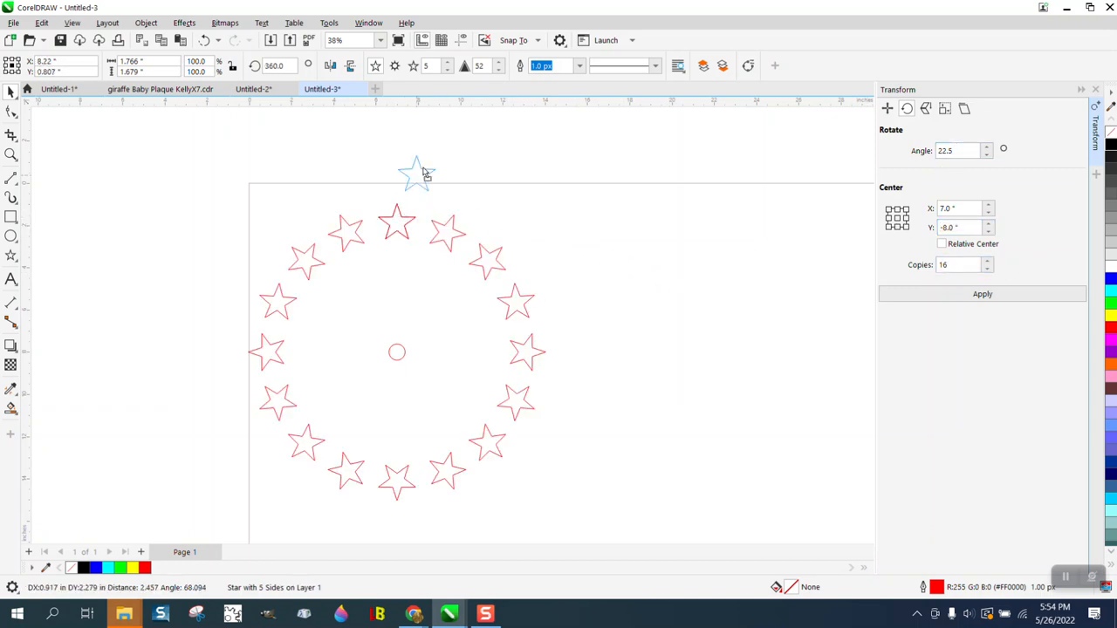
Return the moved star and reapply the rotation with 15 copies
left_click(416, 170)
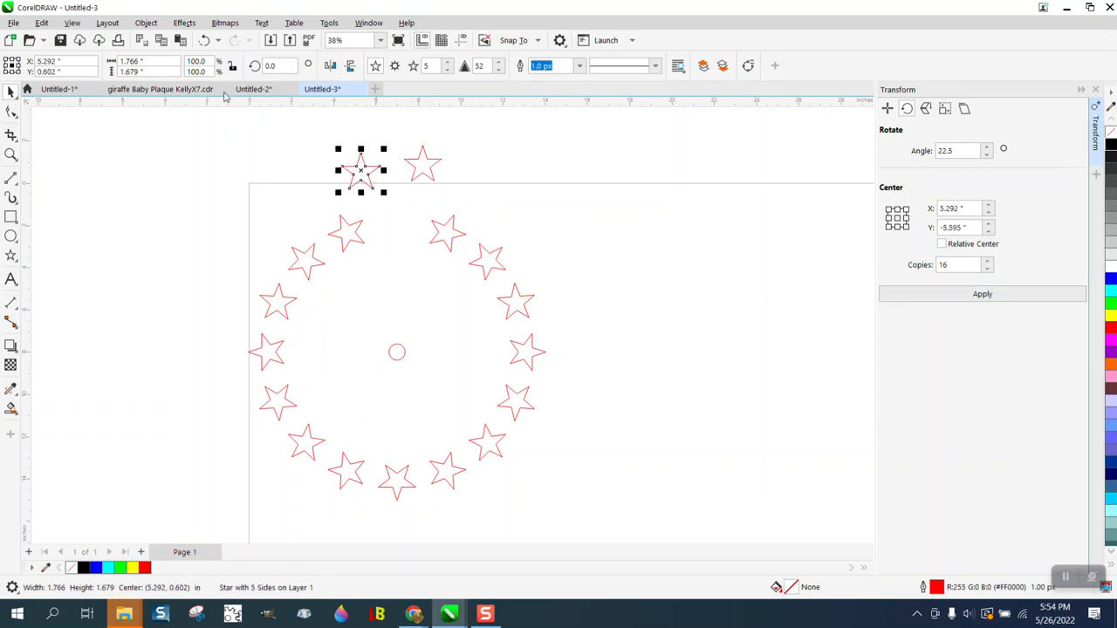
left_click_drag(360, 170, 397, 221)
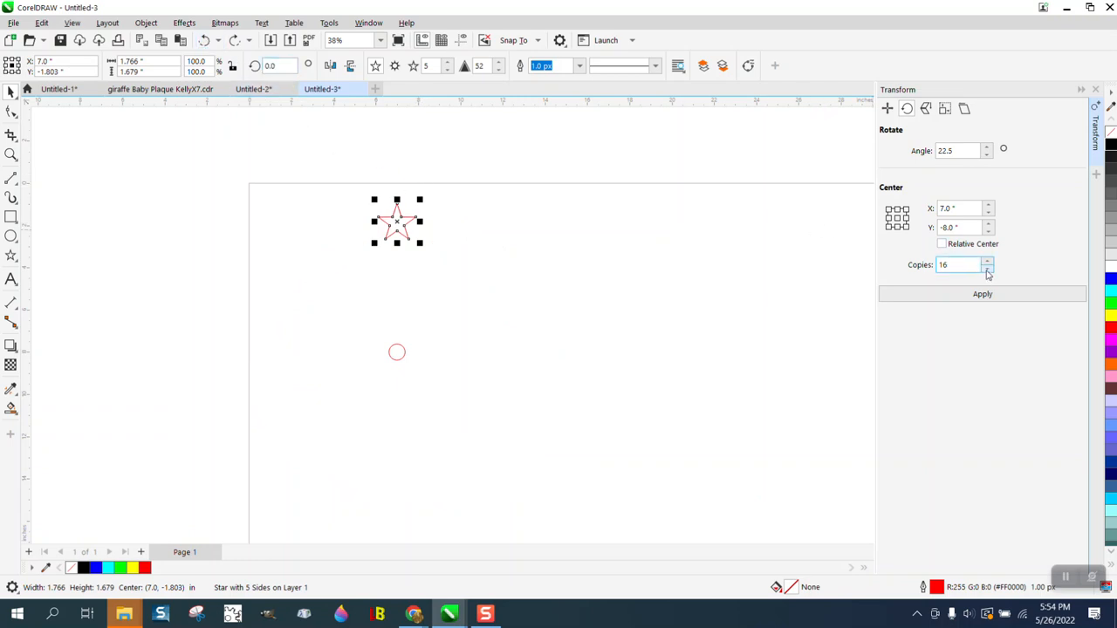
left_click(981, 293)
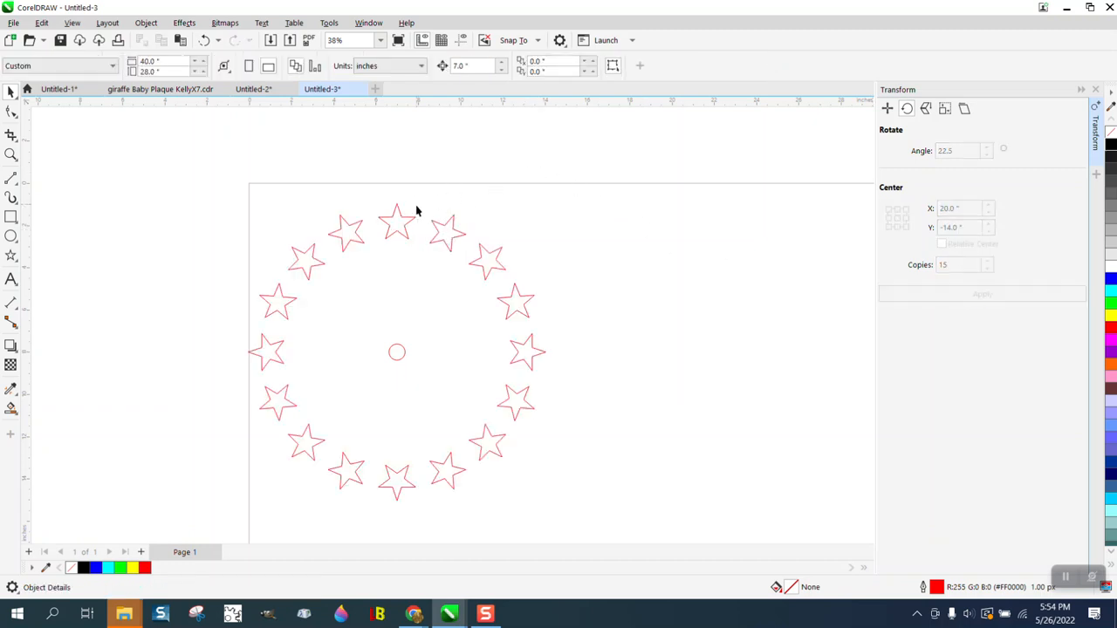
left_click(397, 221)
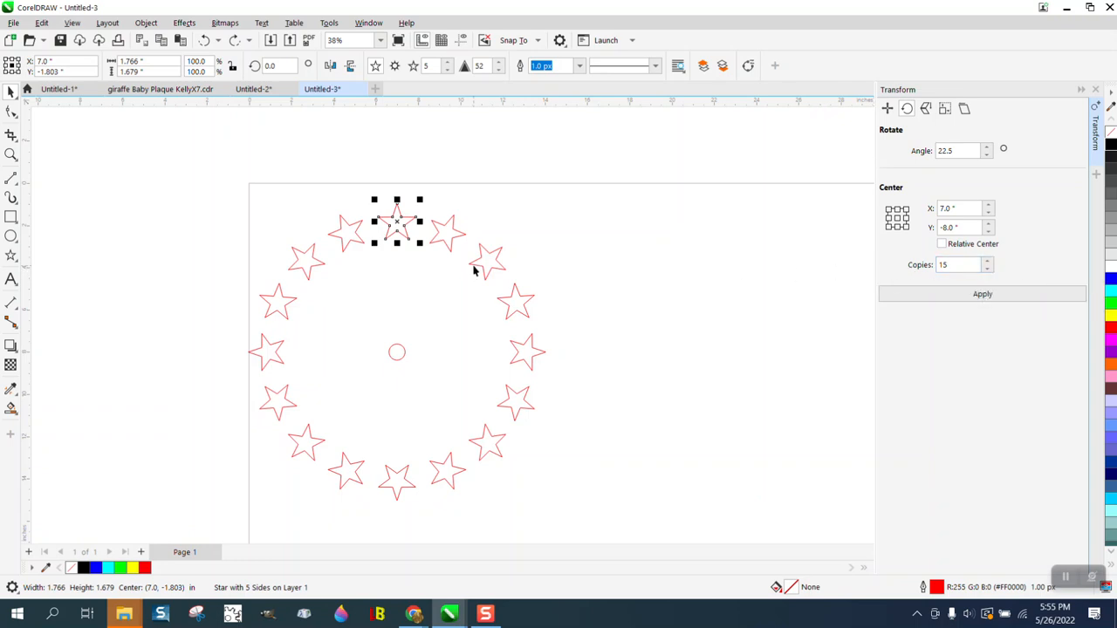
mouse_move(397, 353)
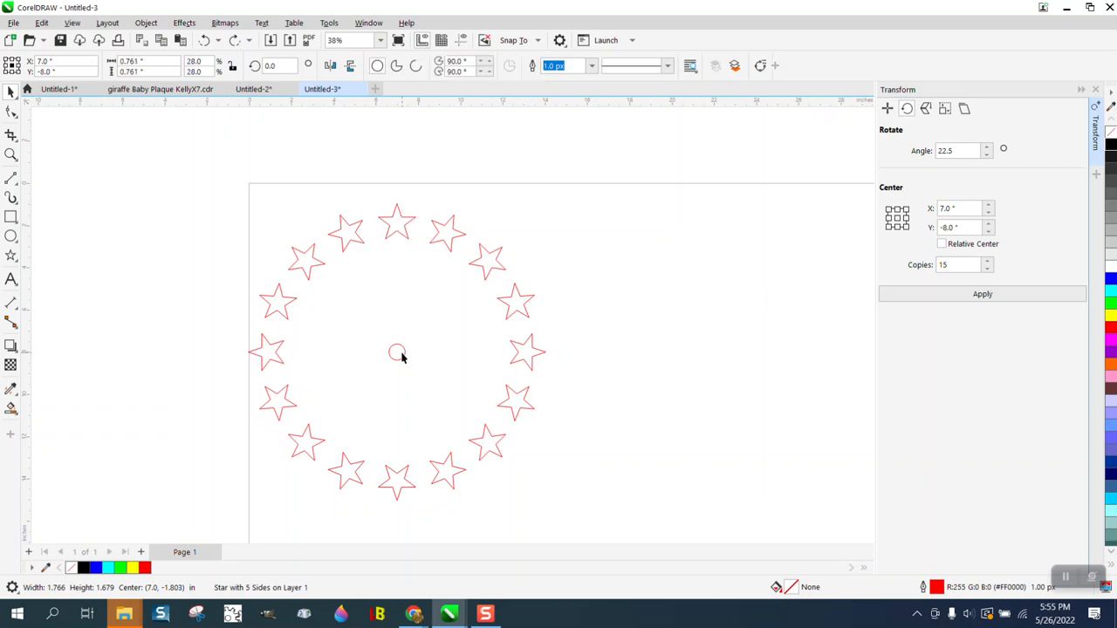
left_click(397, 351)
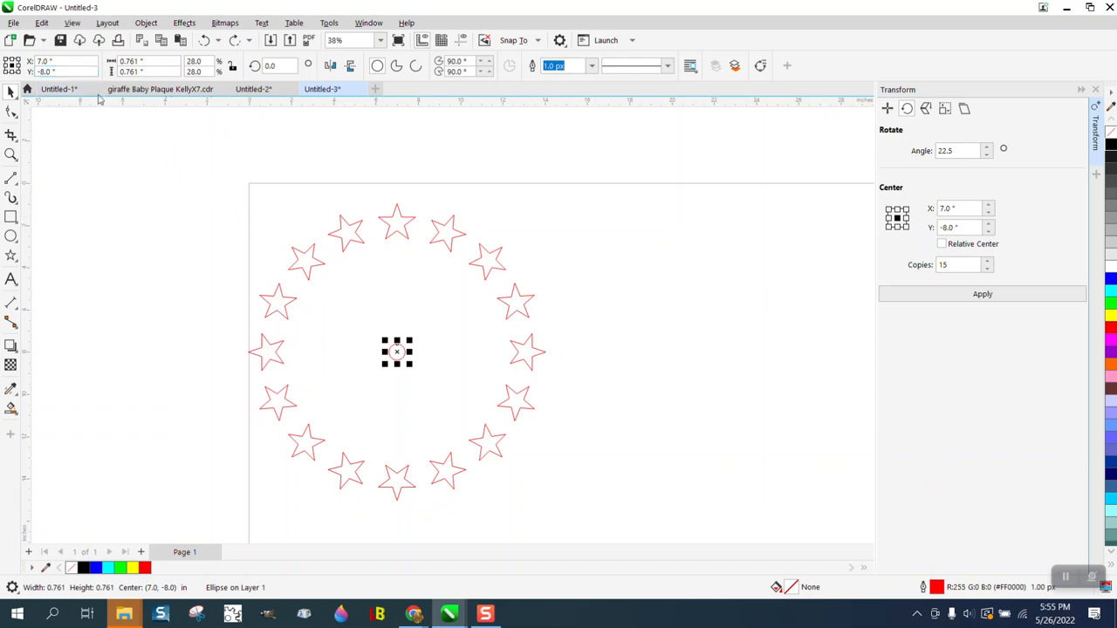
left_click(66, 72)
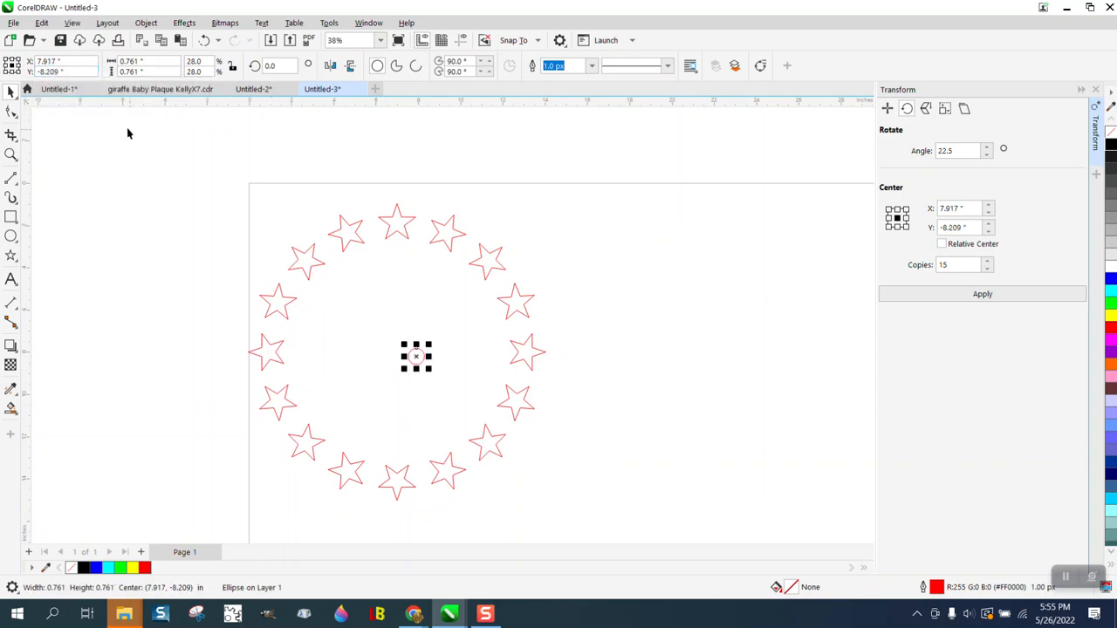
mouse_move(98, 54)
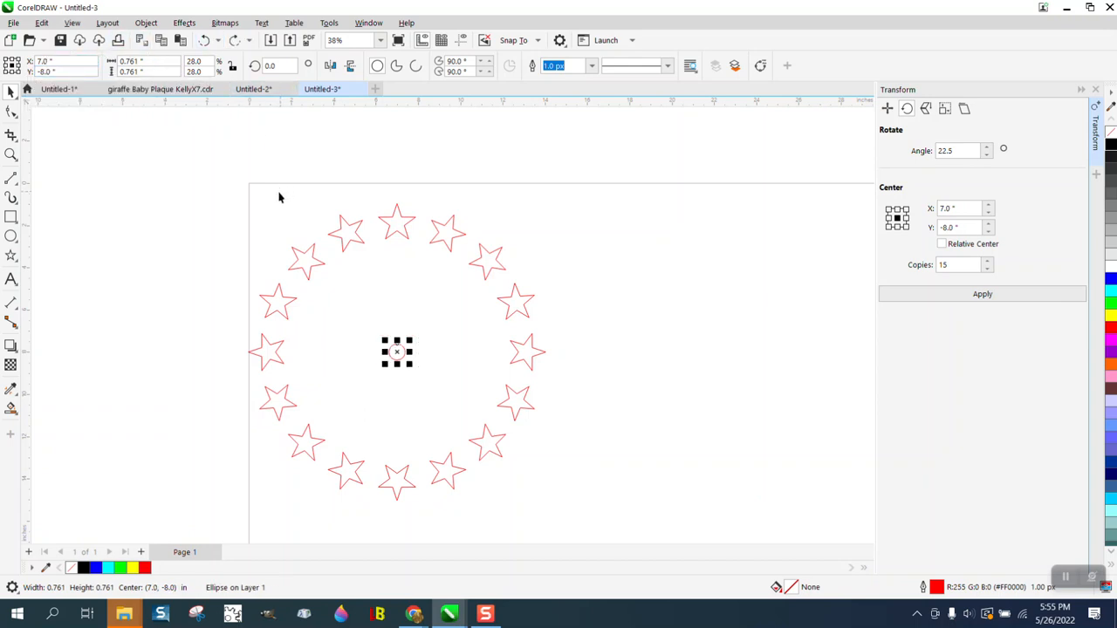
mouse_move(85, 127)
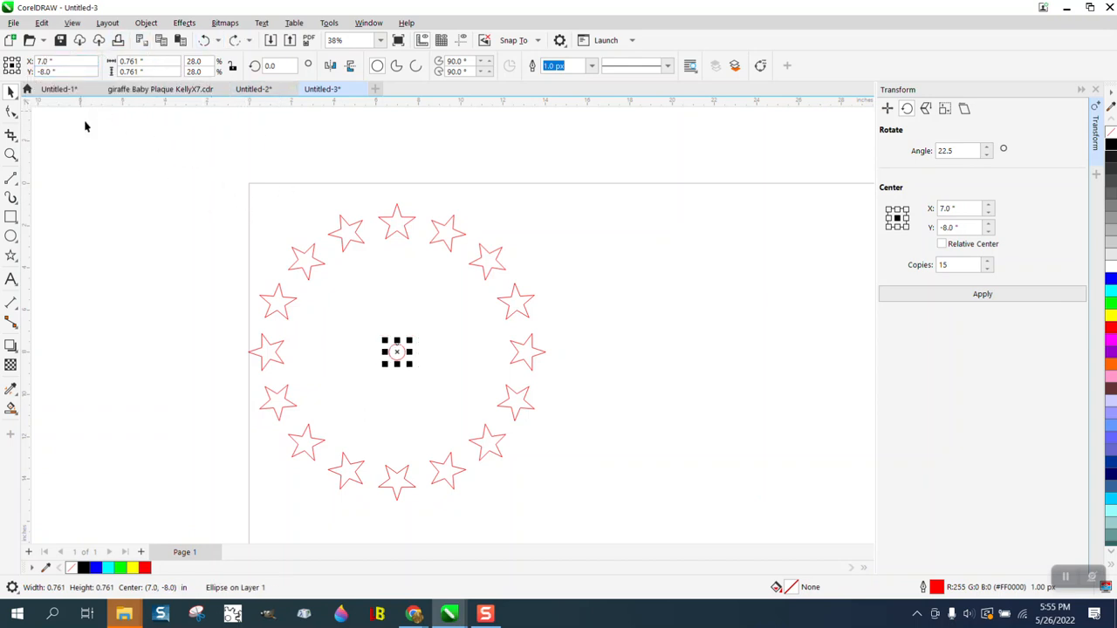
mouse_move(412, 329)
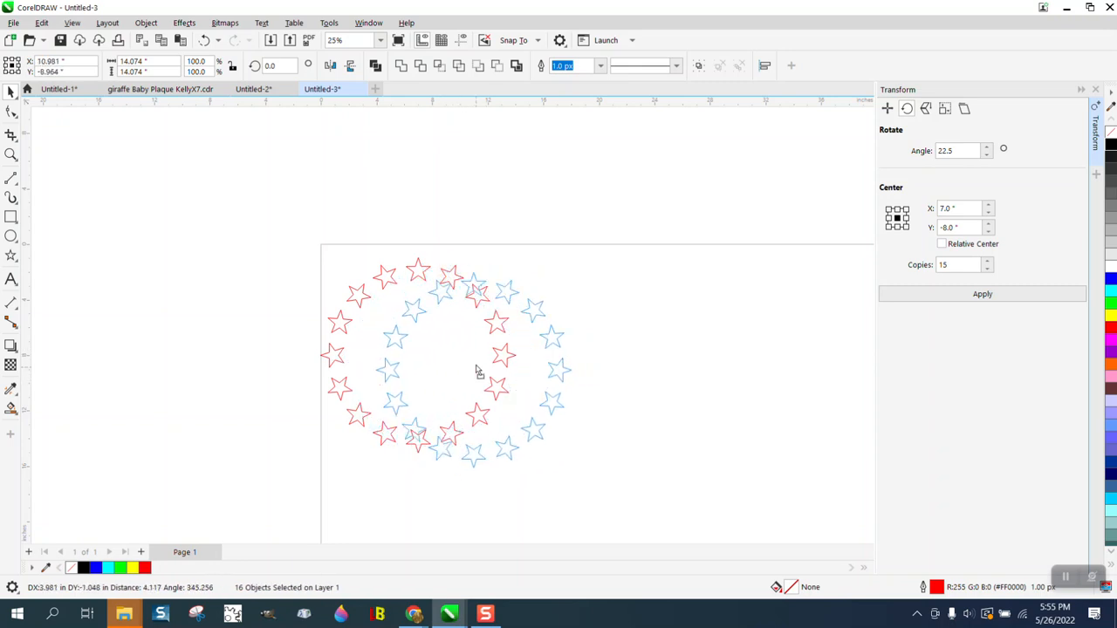
Drop the selected ring of 16 stars at its new spot on the page
left_click(982, 294)
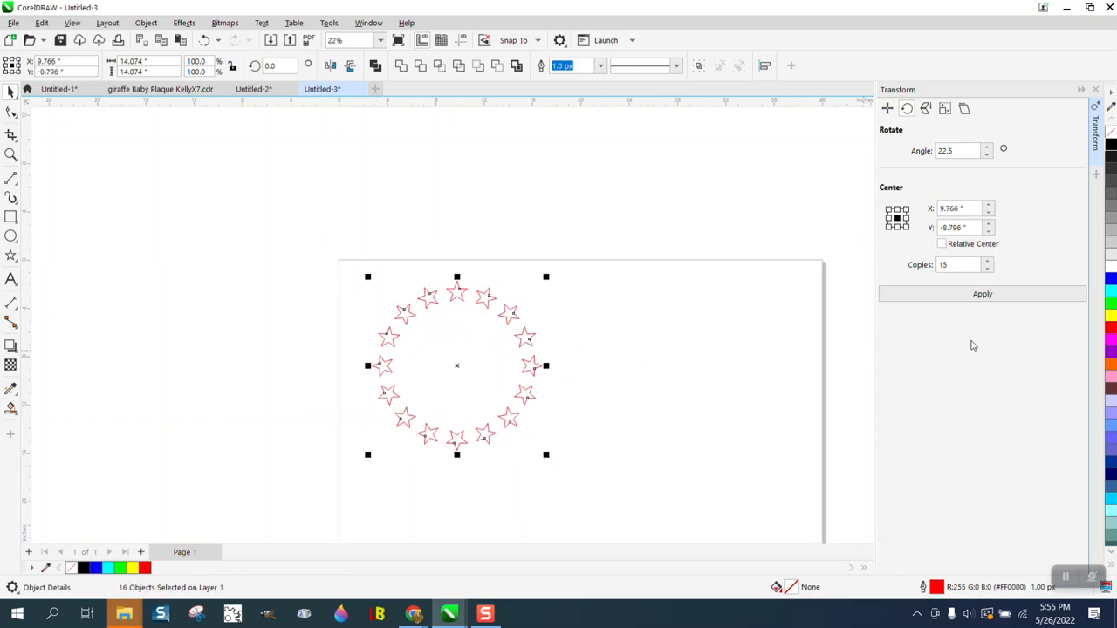